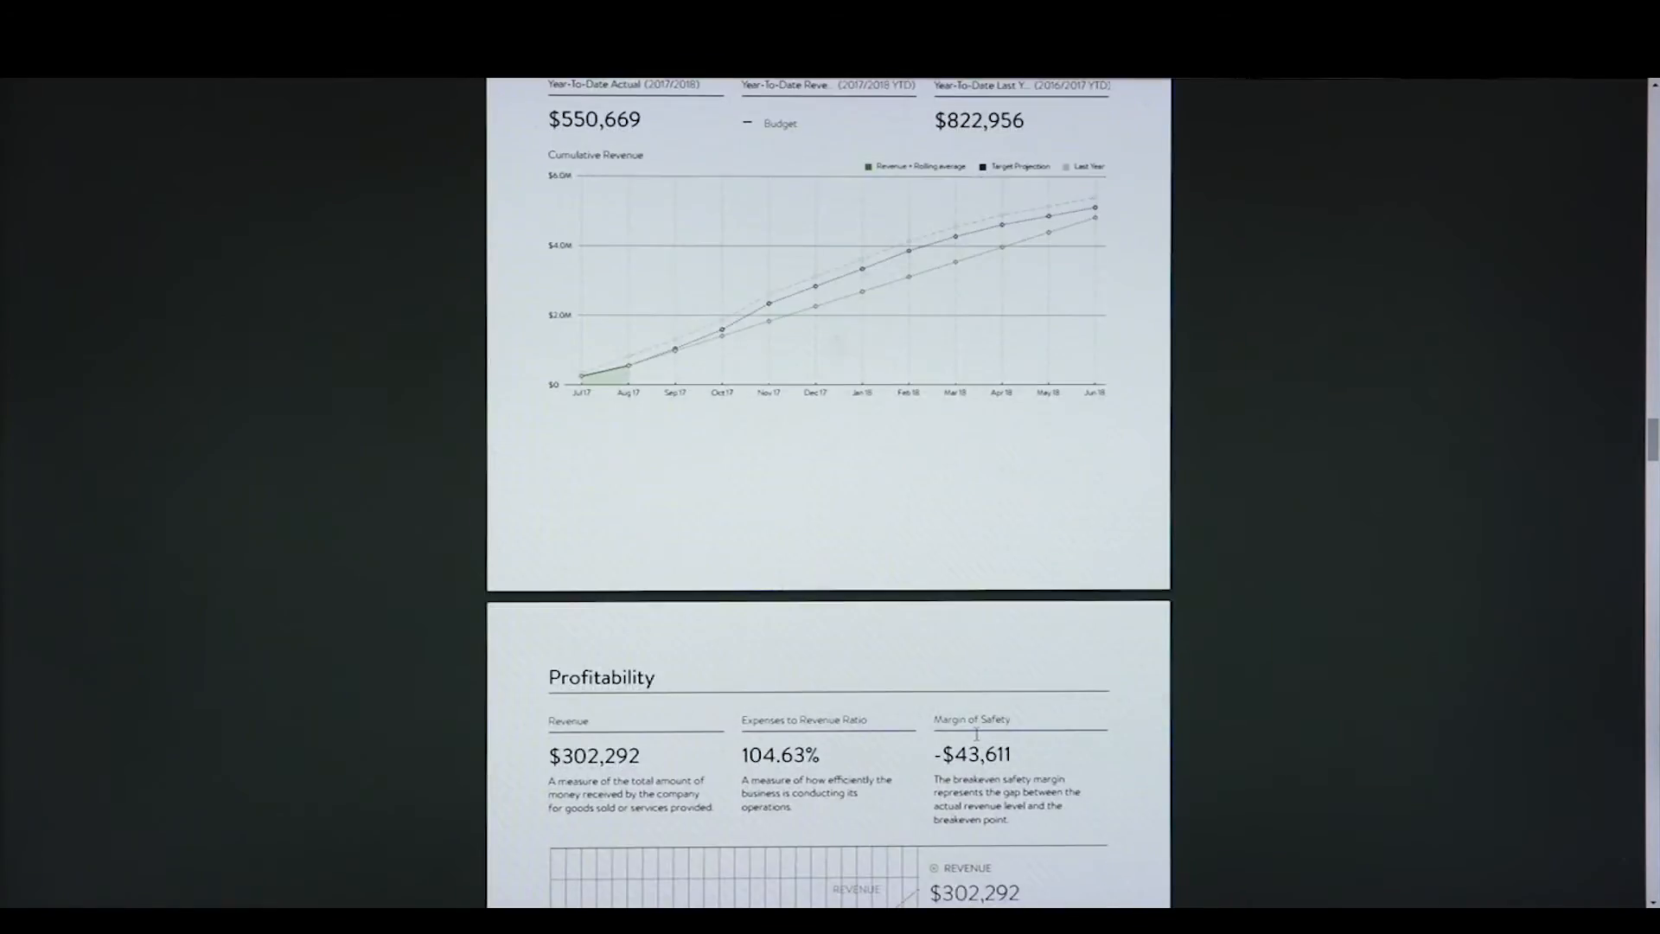
Scroll past the Profitability summary to the Top 10 Revenue and Expense Accounts tables
{"action": "scroll", "scroll_direction": "down", "scroll_amount": 3}
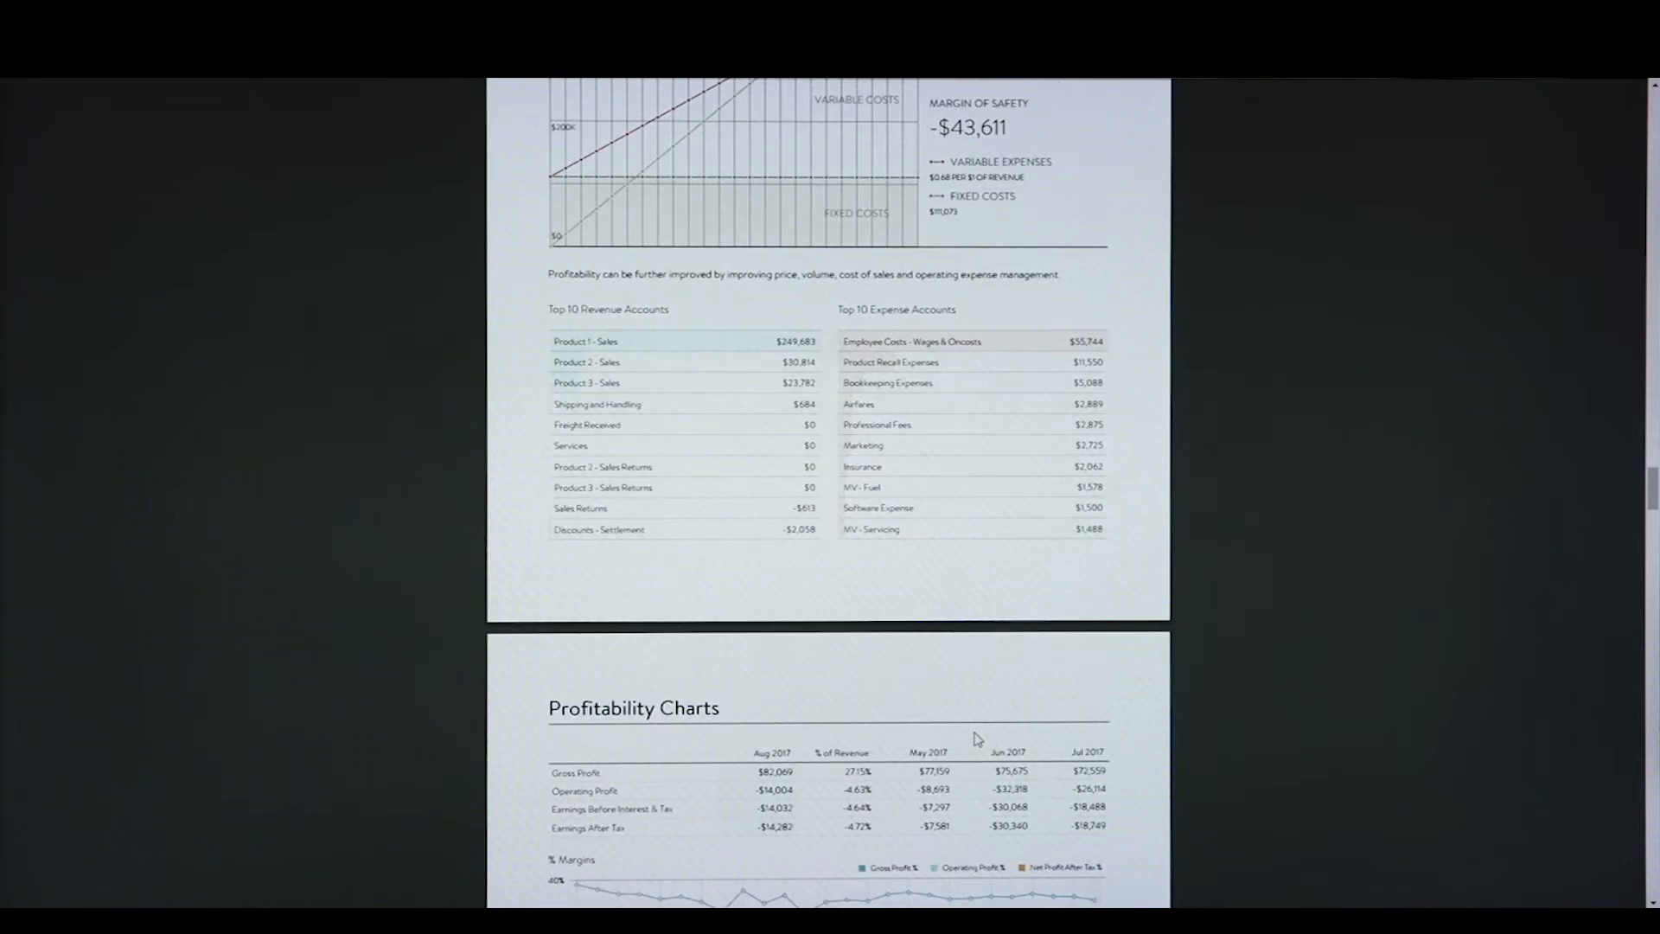
{"action": "scroll", "scroll_direction": "down", "scroll_amount": 3}
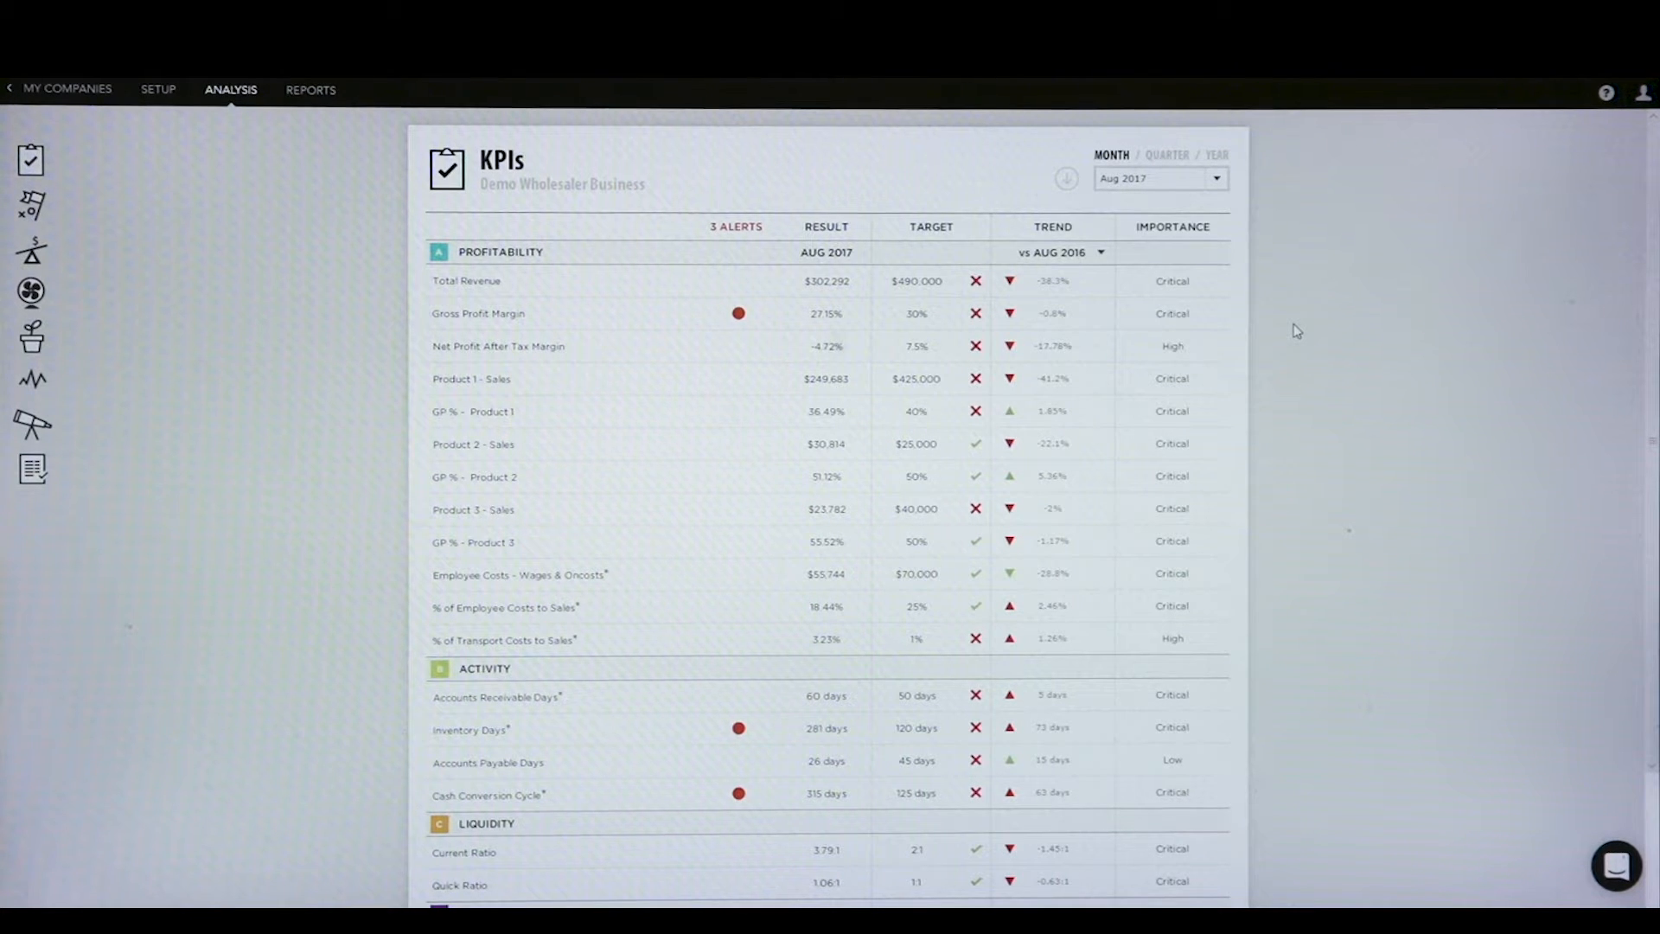
{"action": "mouse_move", "coordinate": [581, 141]}
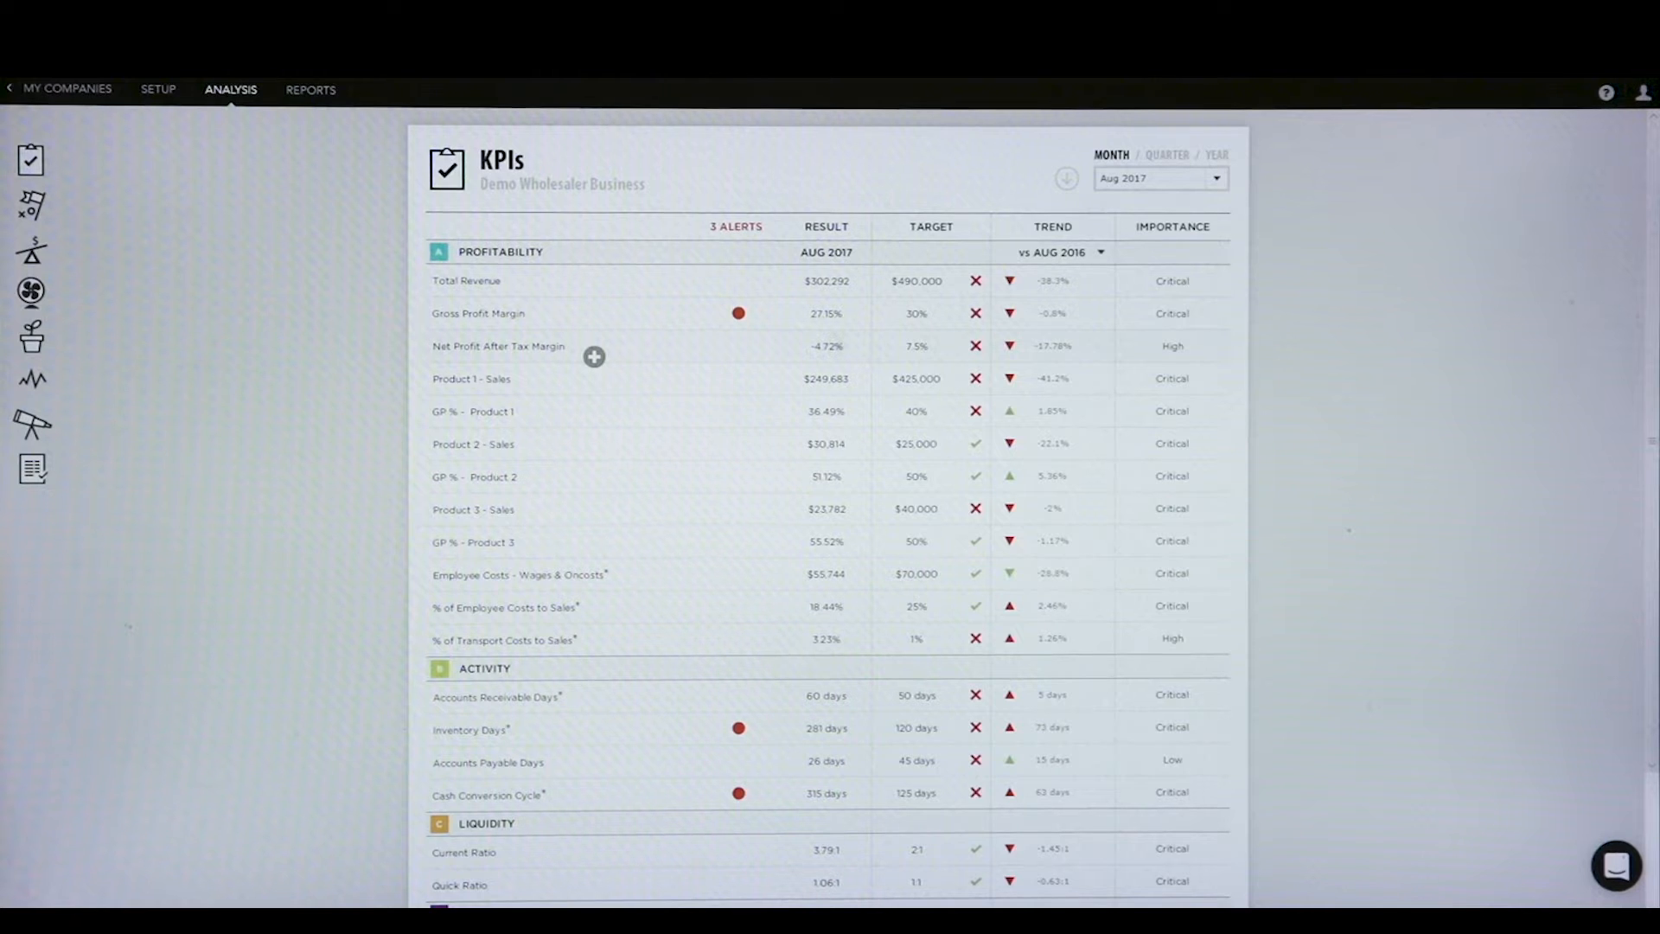
{"action": "mouse_move", "coordinate": [585, 379]}
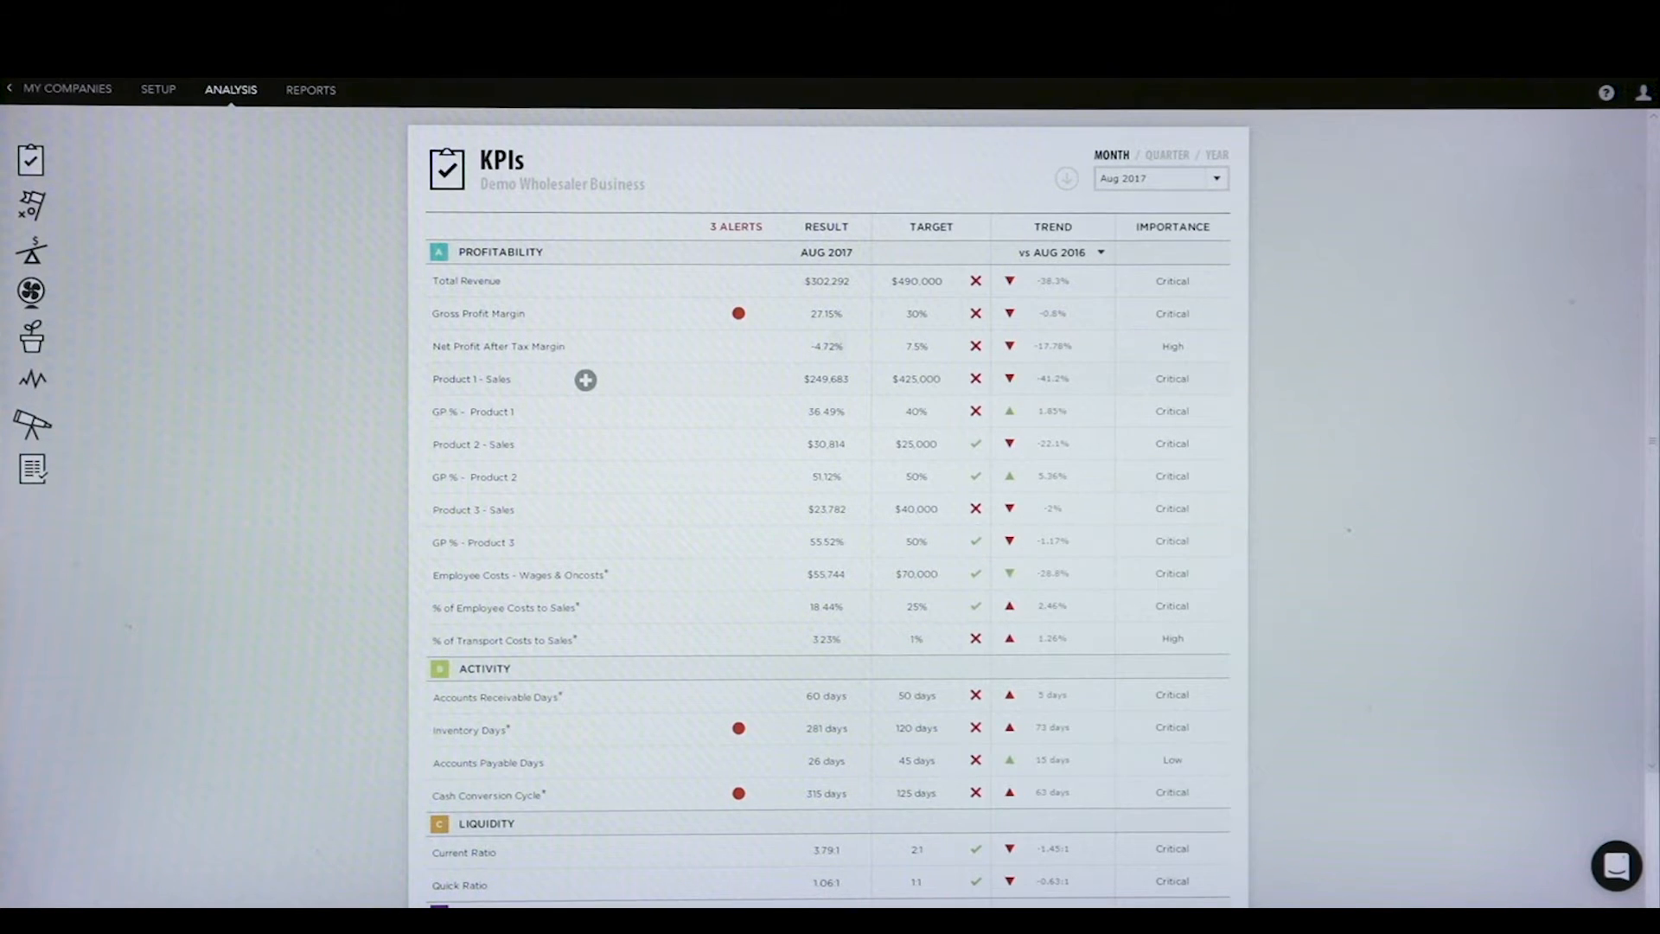
{"action": "mouse_move", "coordinate": [580, 411]}
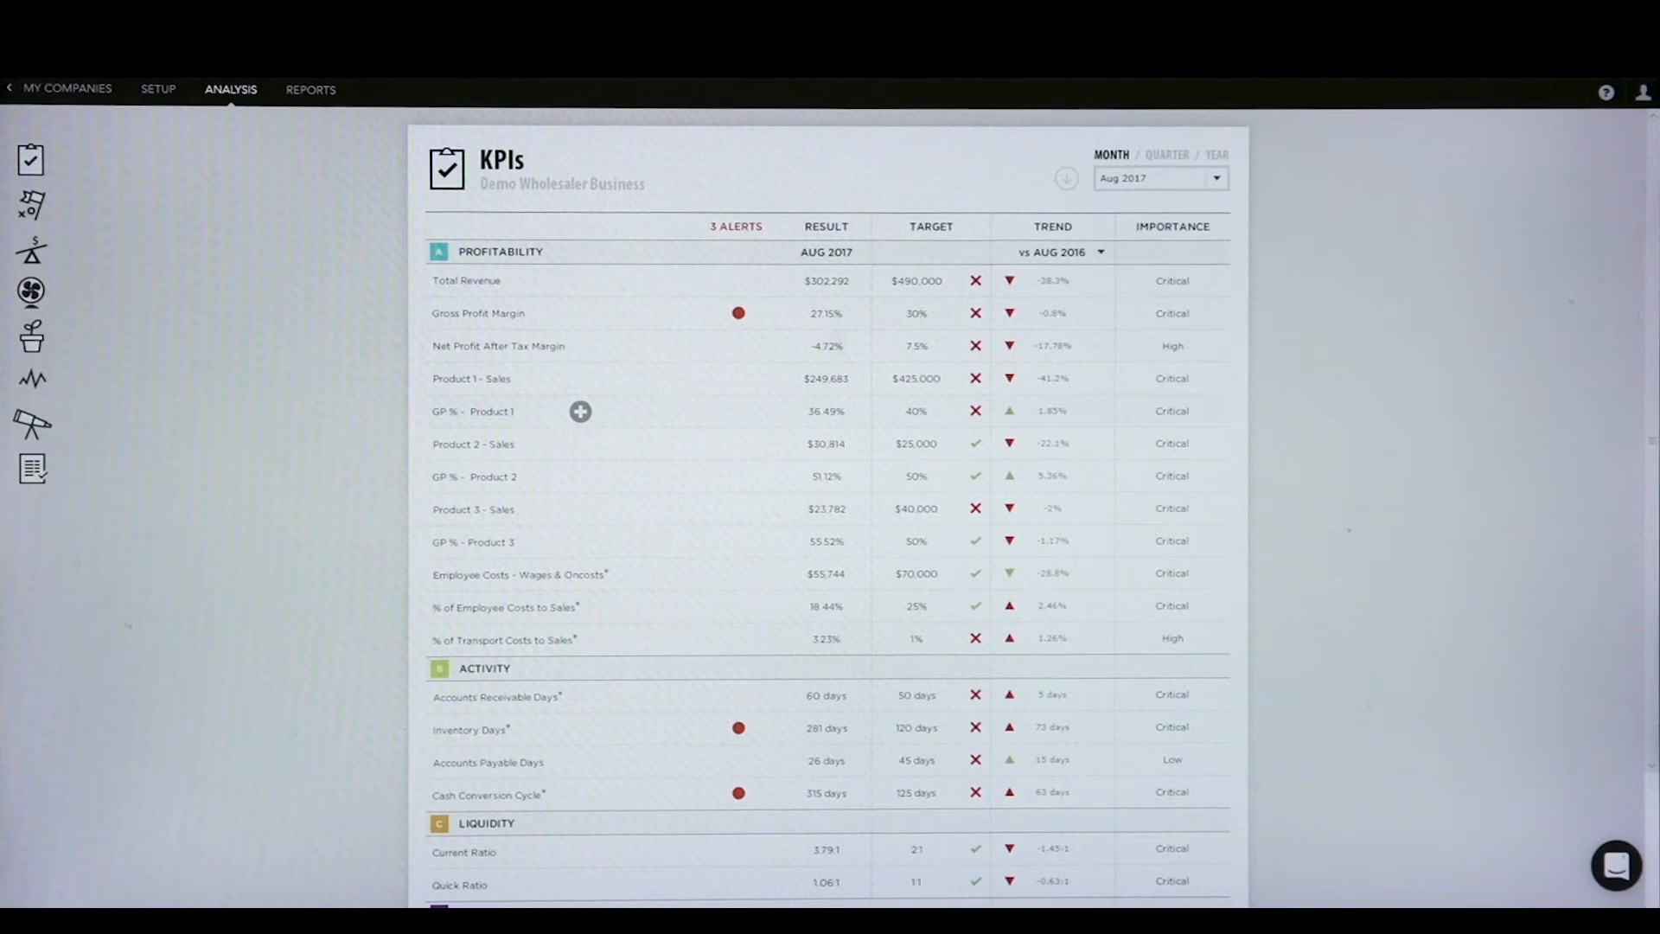
{"action": "mouse_move", "coordinate": [647, 589]}
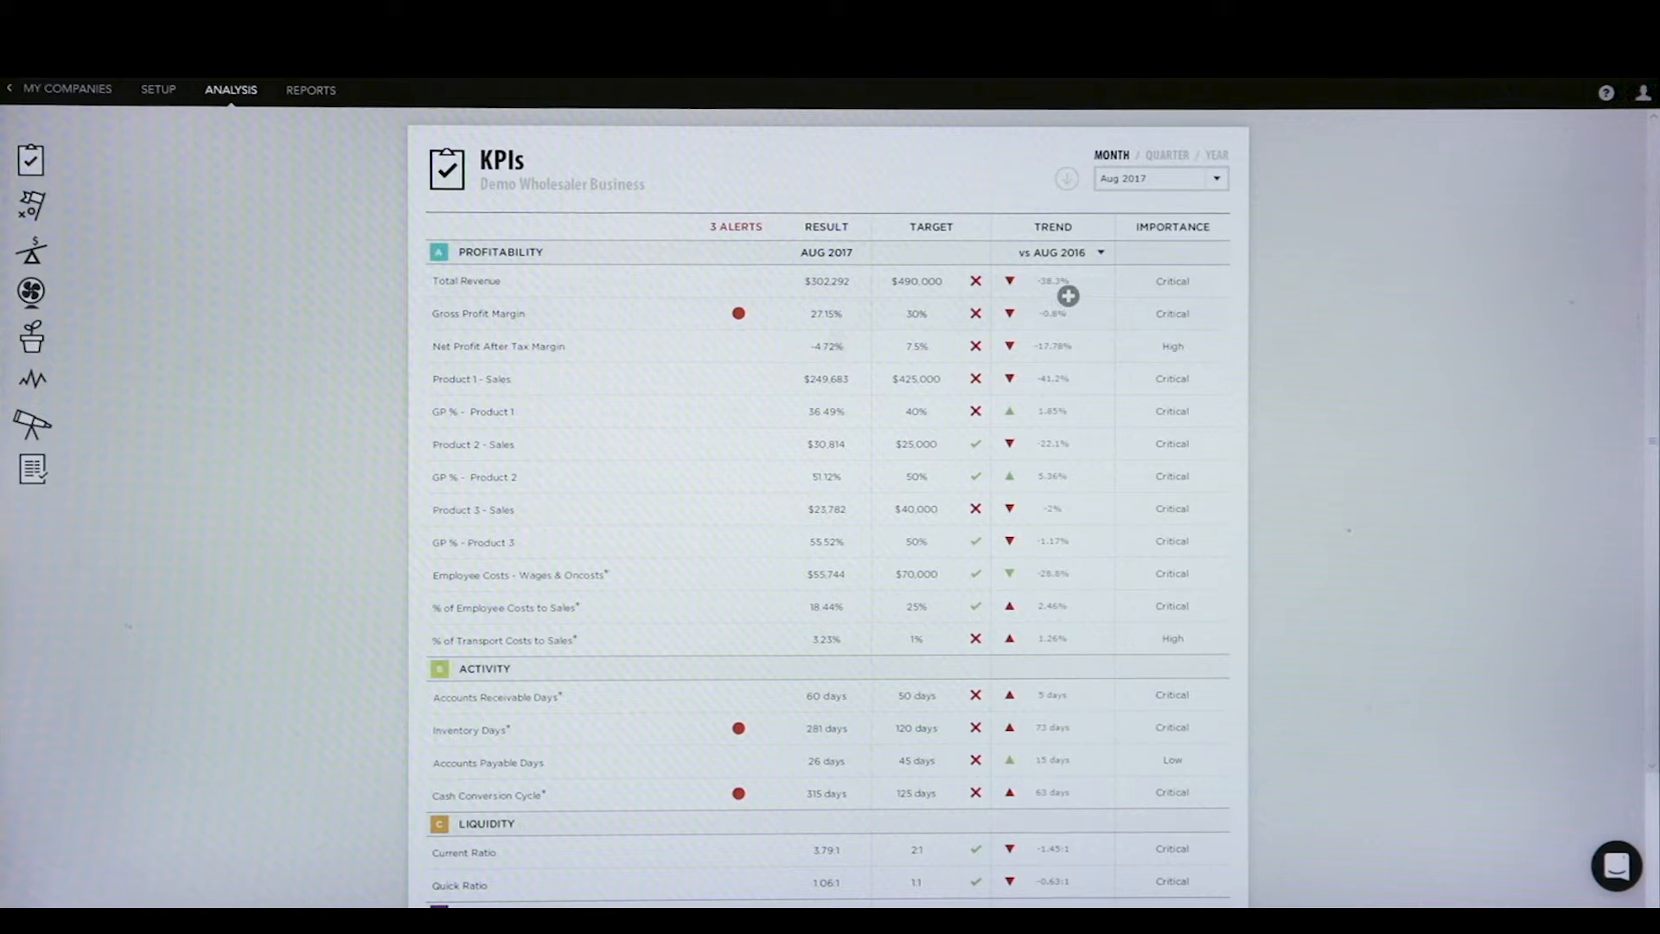
Switch KPI trends to 'vs Jul 2017' and review the Total Revenue detail popup
{"action": "left_click", "coordinate": [1059, 252]}
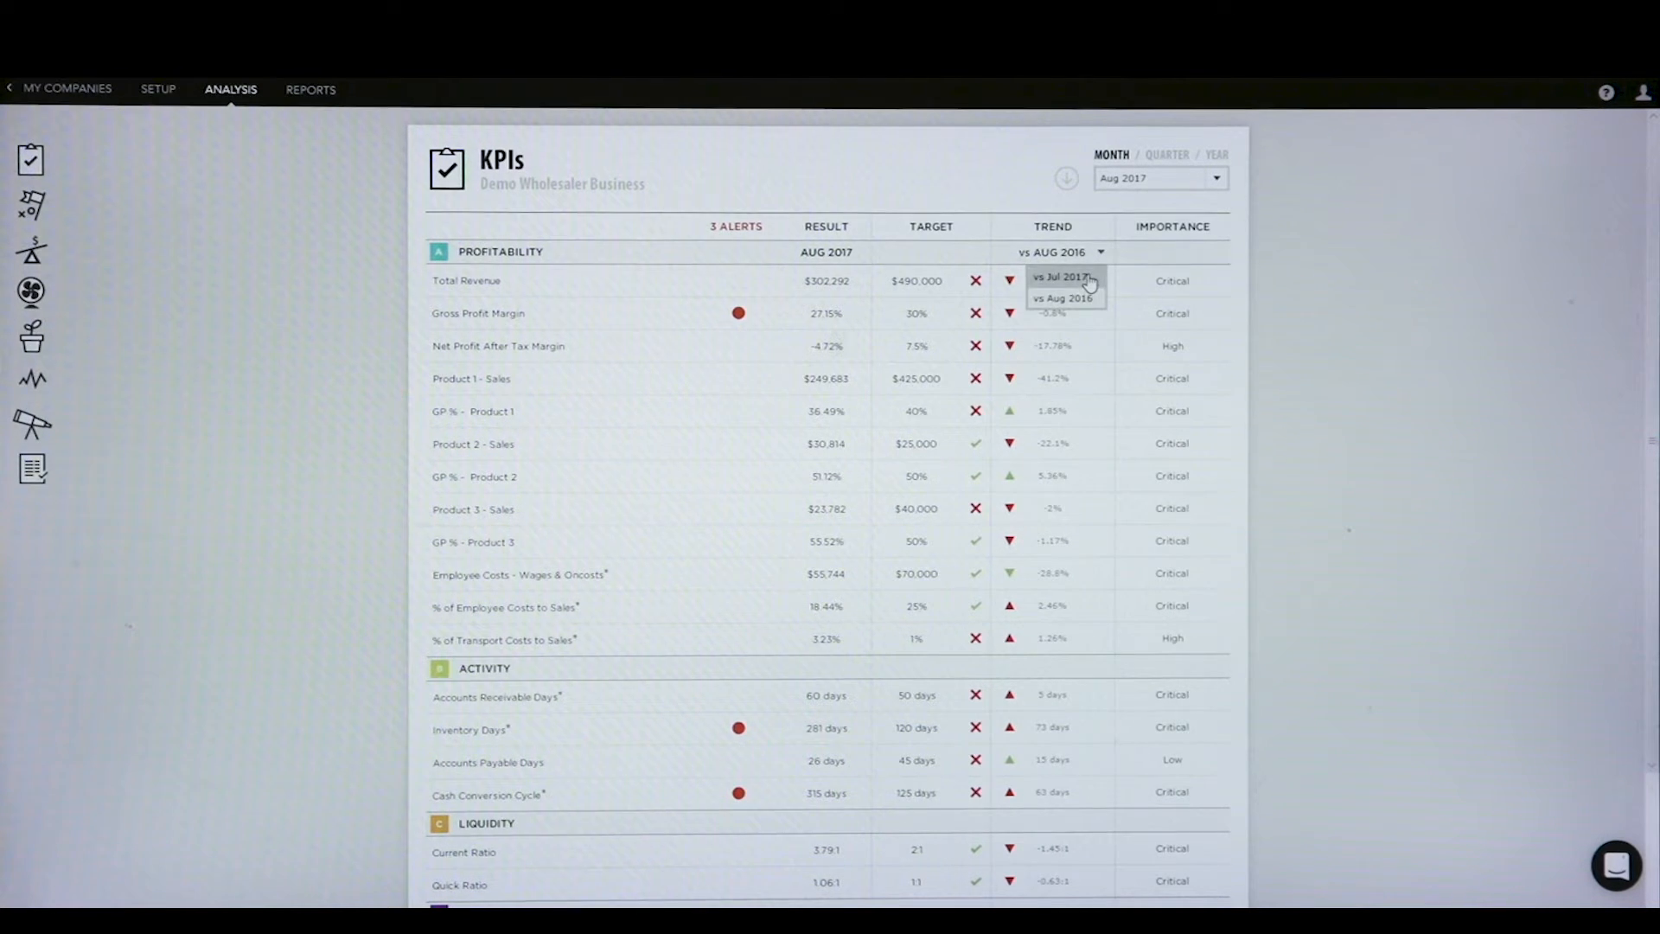
{"action": "left_click", "coordinate": [1062, 276]}
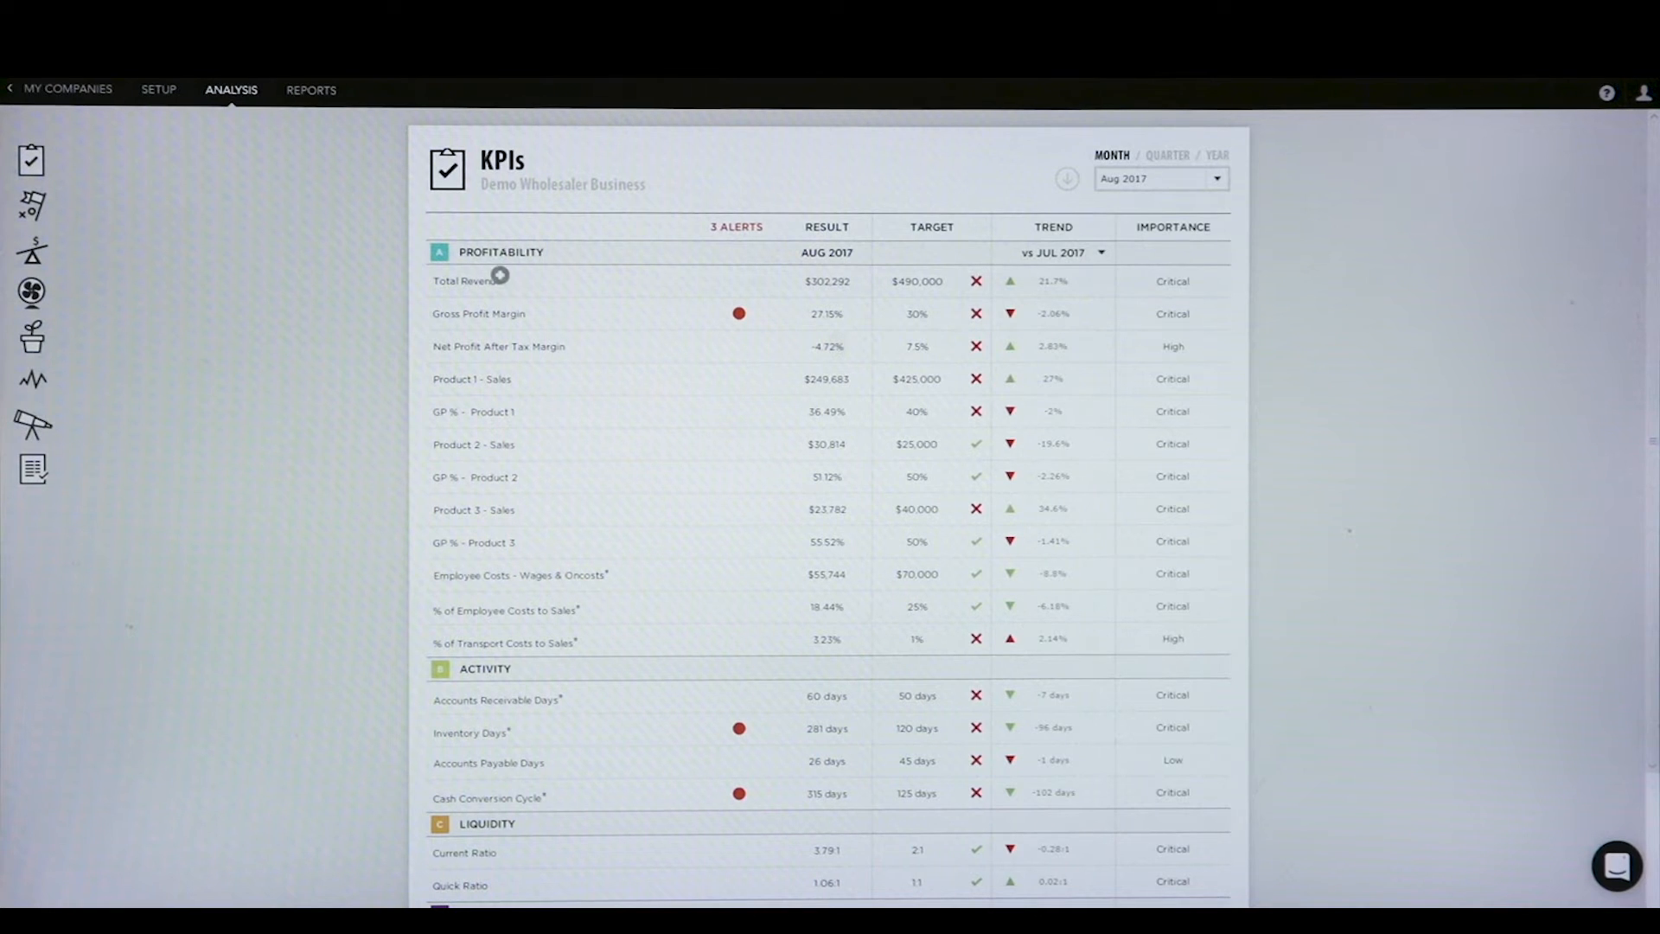
{"action": "left_click", "coordinate": [462, 280]}
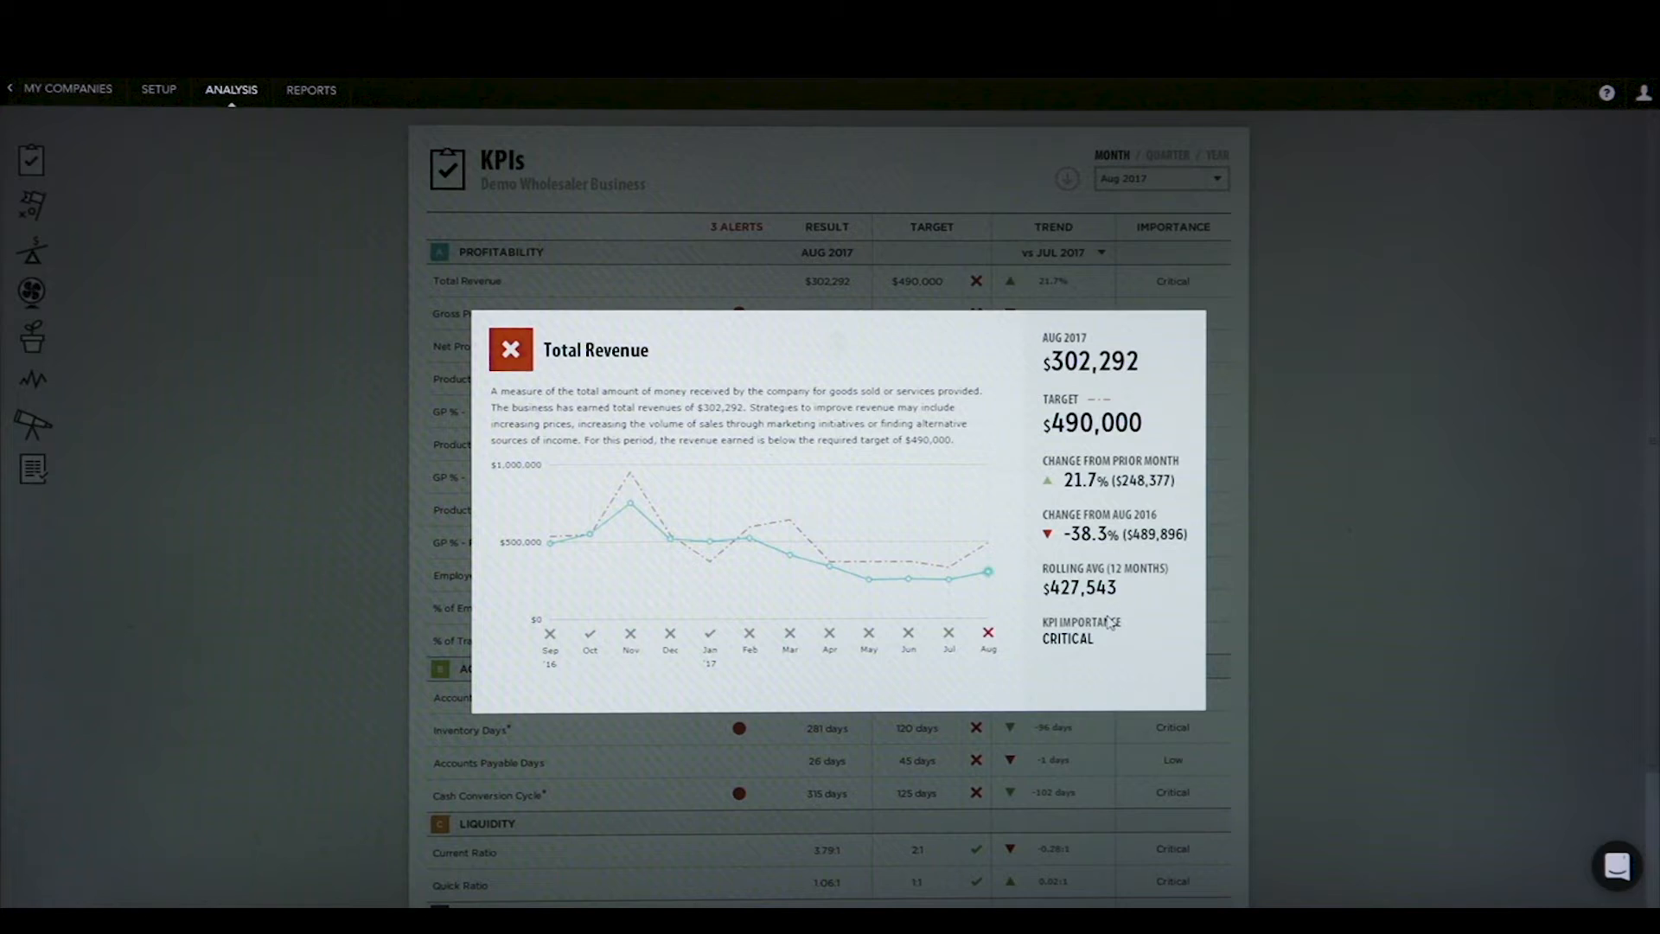
{"action": "left_click", "coordinate": [510, 350]}
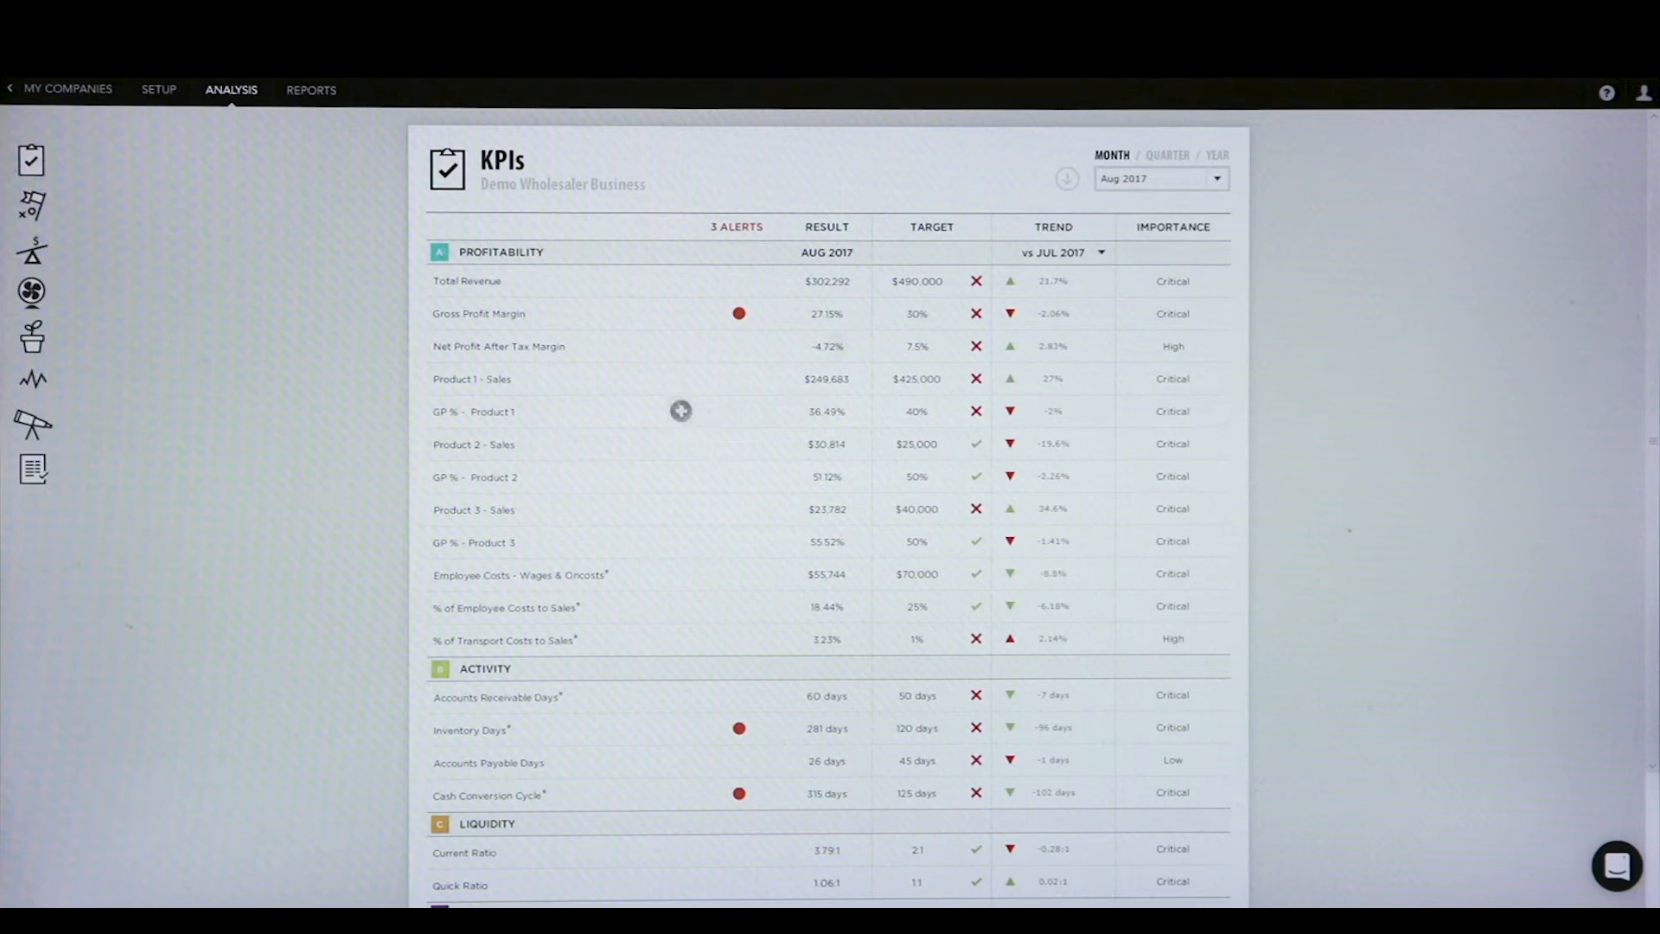
{"action": "mouse_move", "coordinate": [577, 271]}
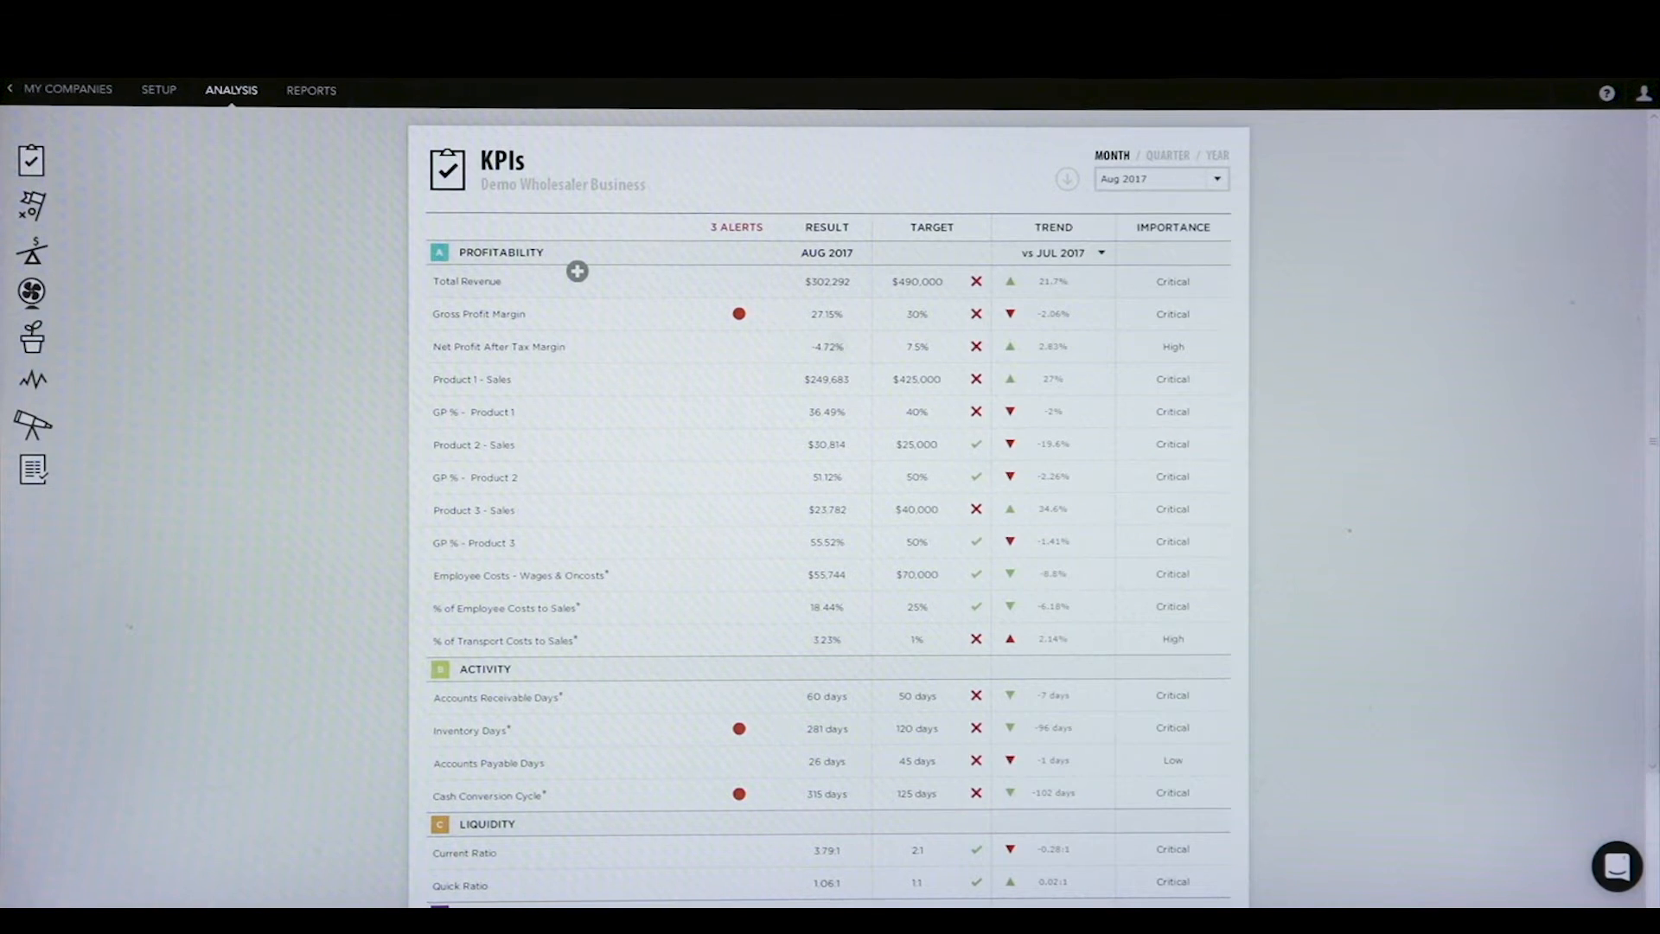
{"action": "mouse_move", "coordinate": [590, 718]}
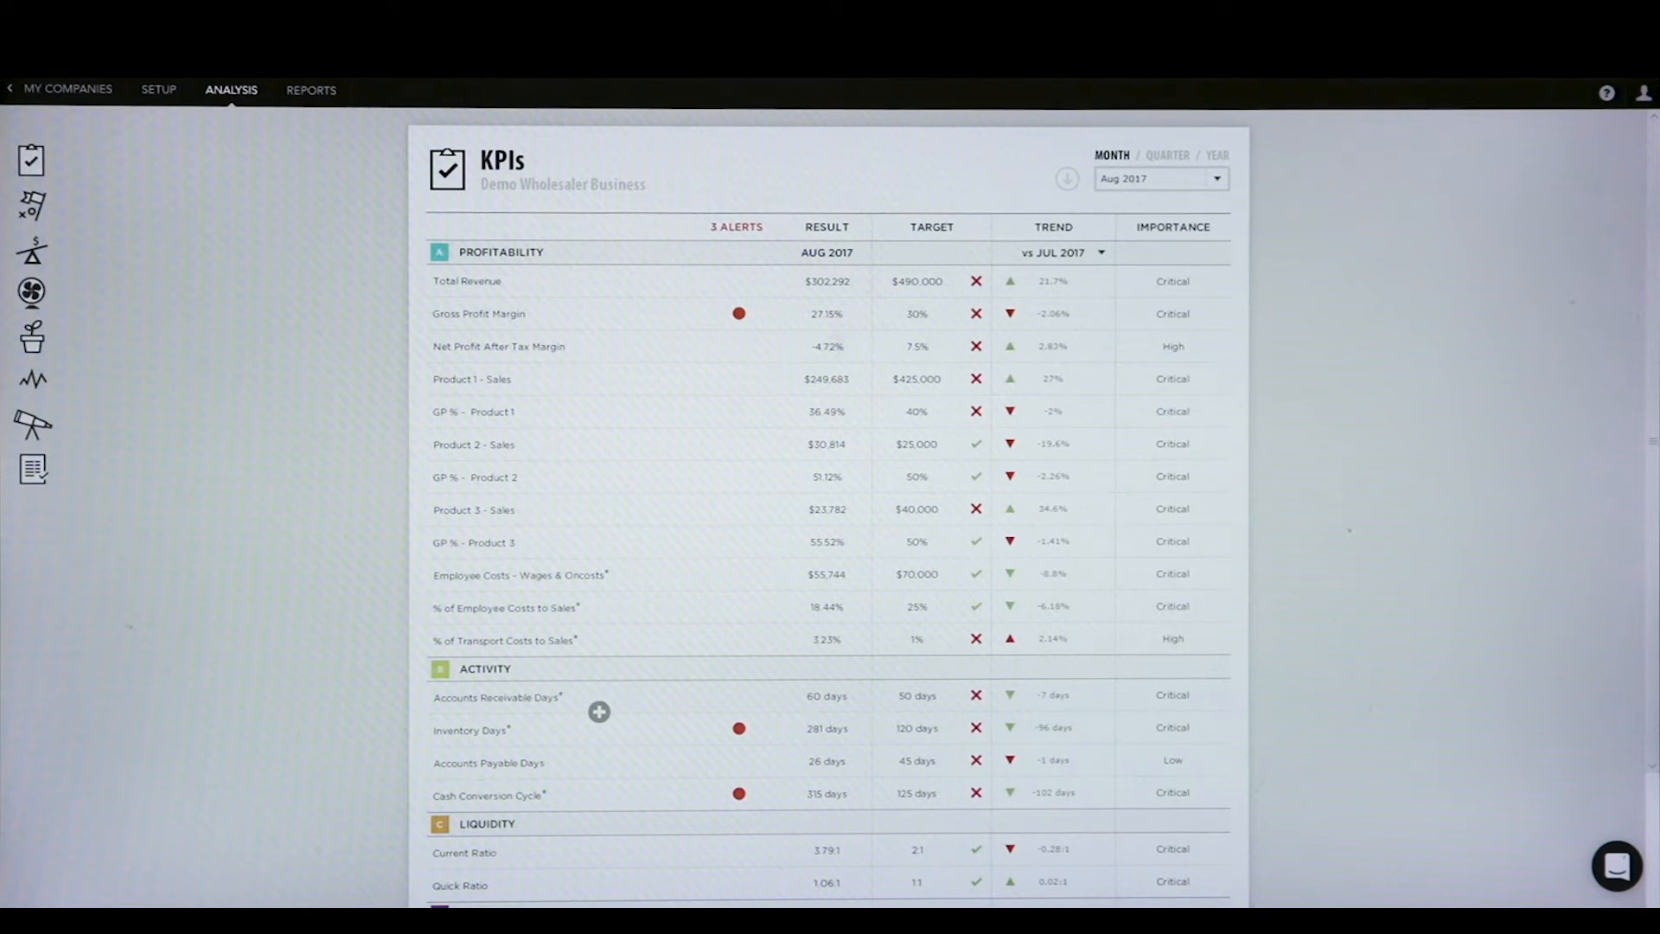
{"action": "mouse_move", "coordinate": [461, 718]}
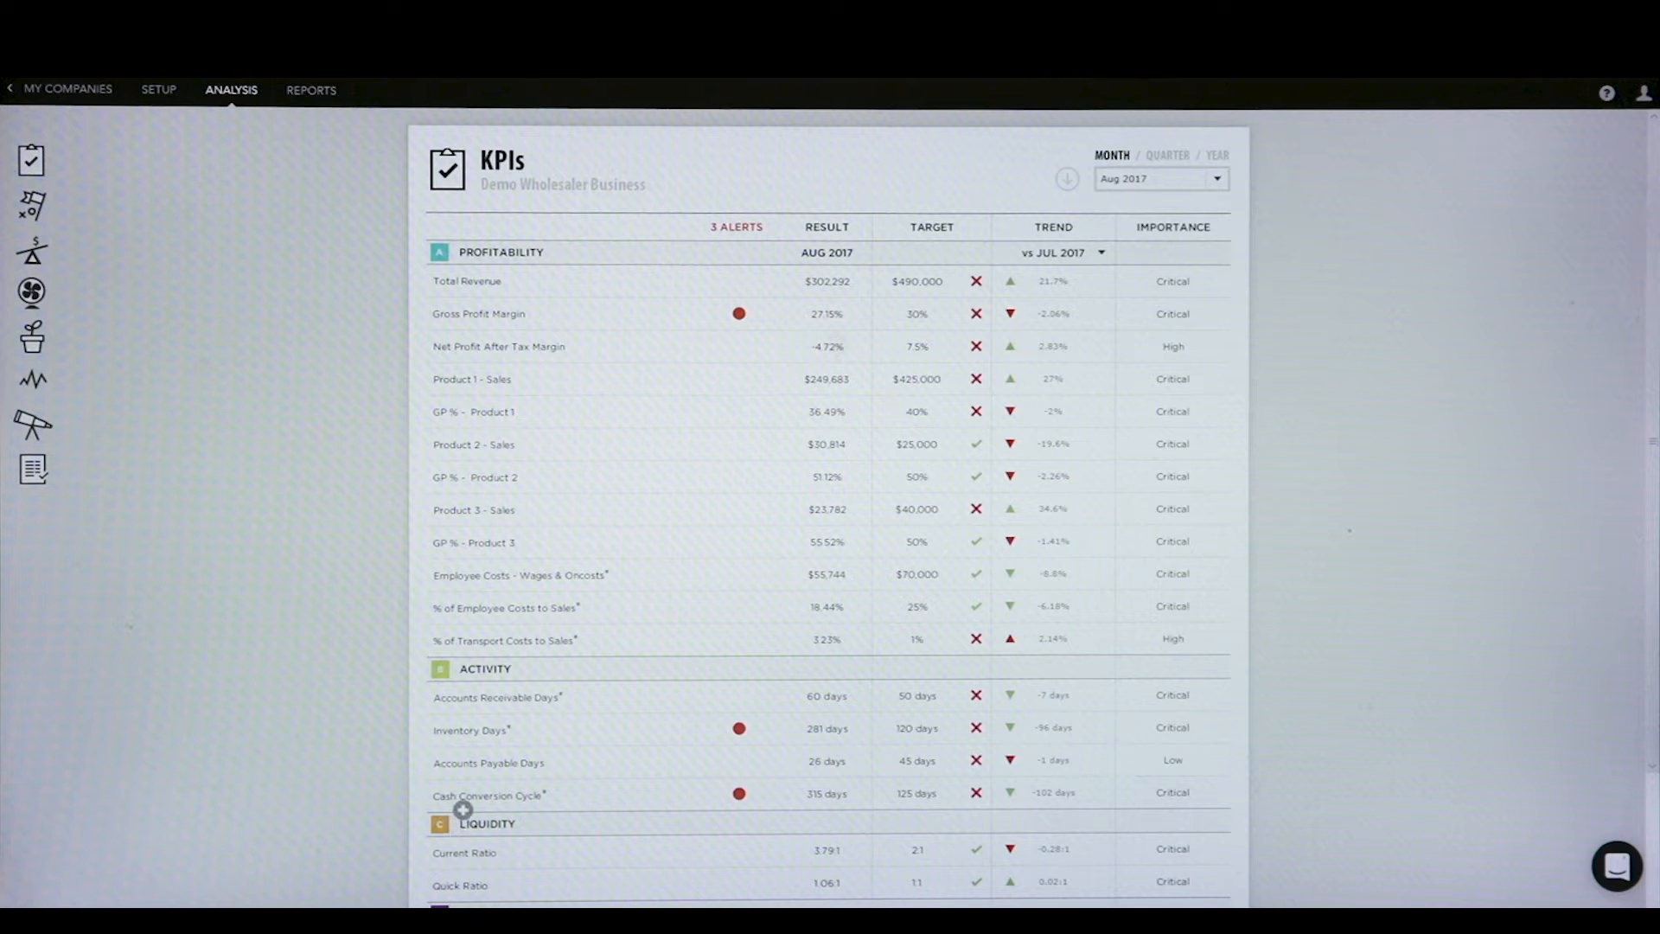
{"action": "mouse_move", "coordinate": [547, 826]}
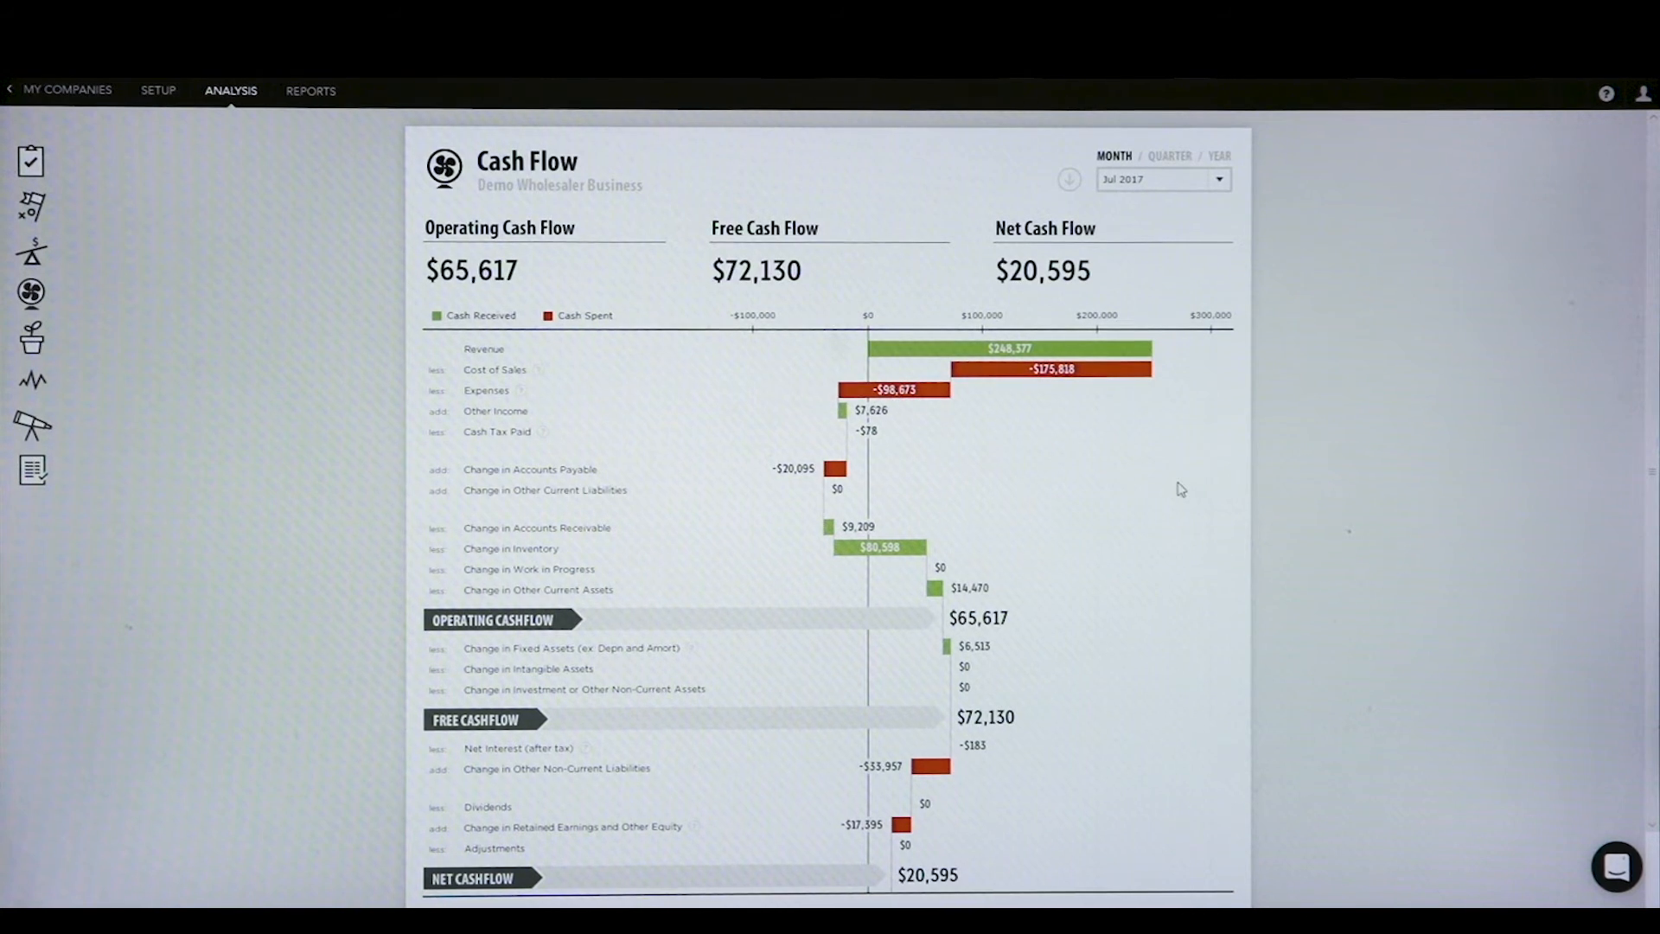
Select the Cash Flow icon in the Analysis sidebar with Jul 2017 selected
{"action": "left_click", "coordinate": [32, 379]}
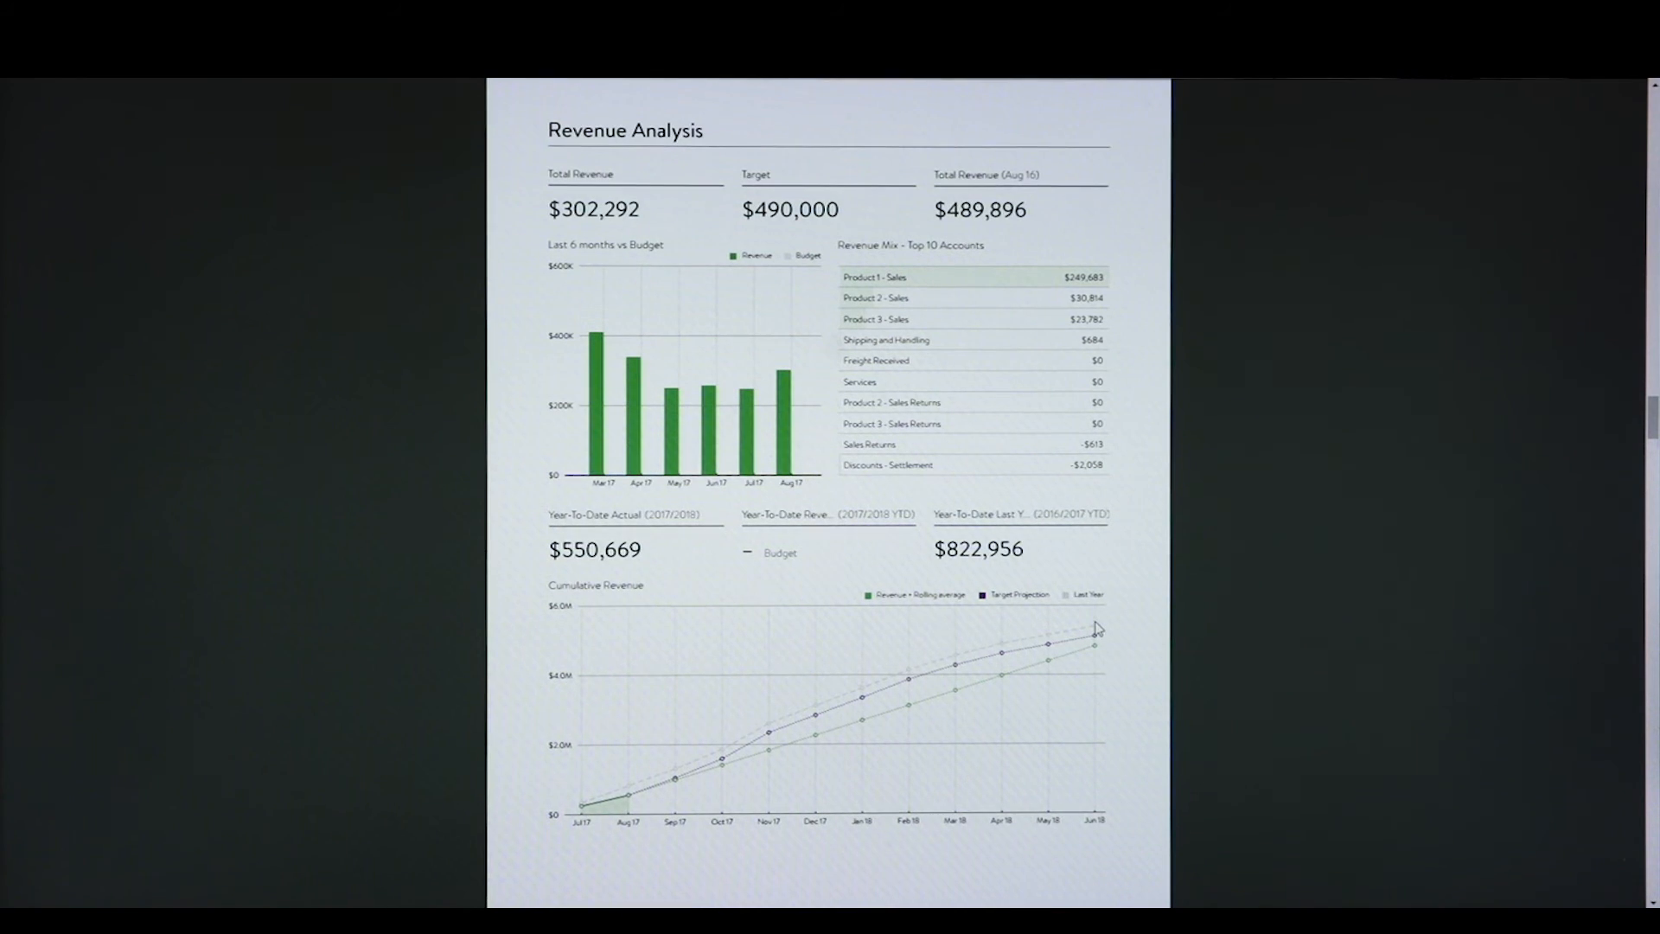
{"action": "mouse_move", "coordinate": [975, 746]}
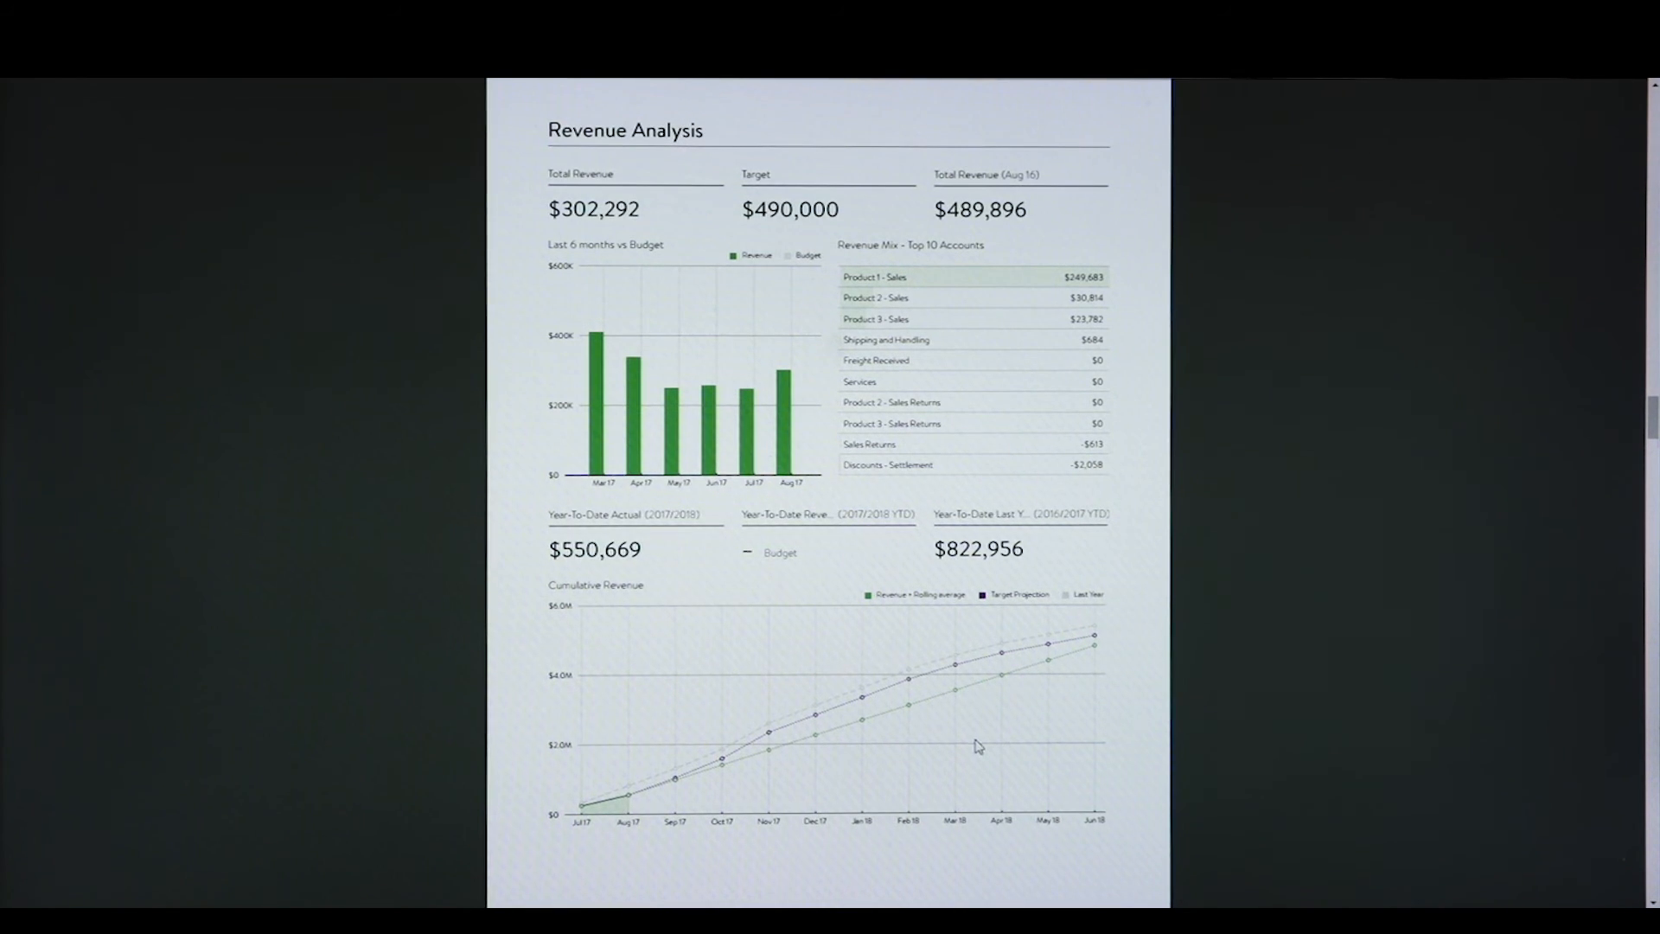
Scroll through Profitability and Profitability Charts pages to the Cash Flow Charts page
{"action": "scroll", "scroll_direction": "down", "scroll_amount": 3}
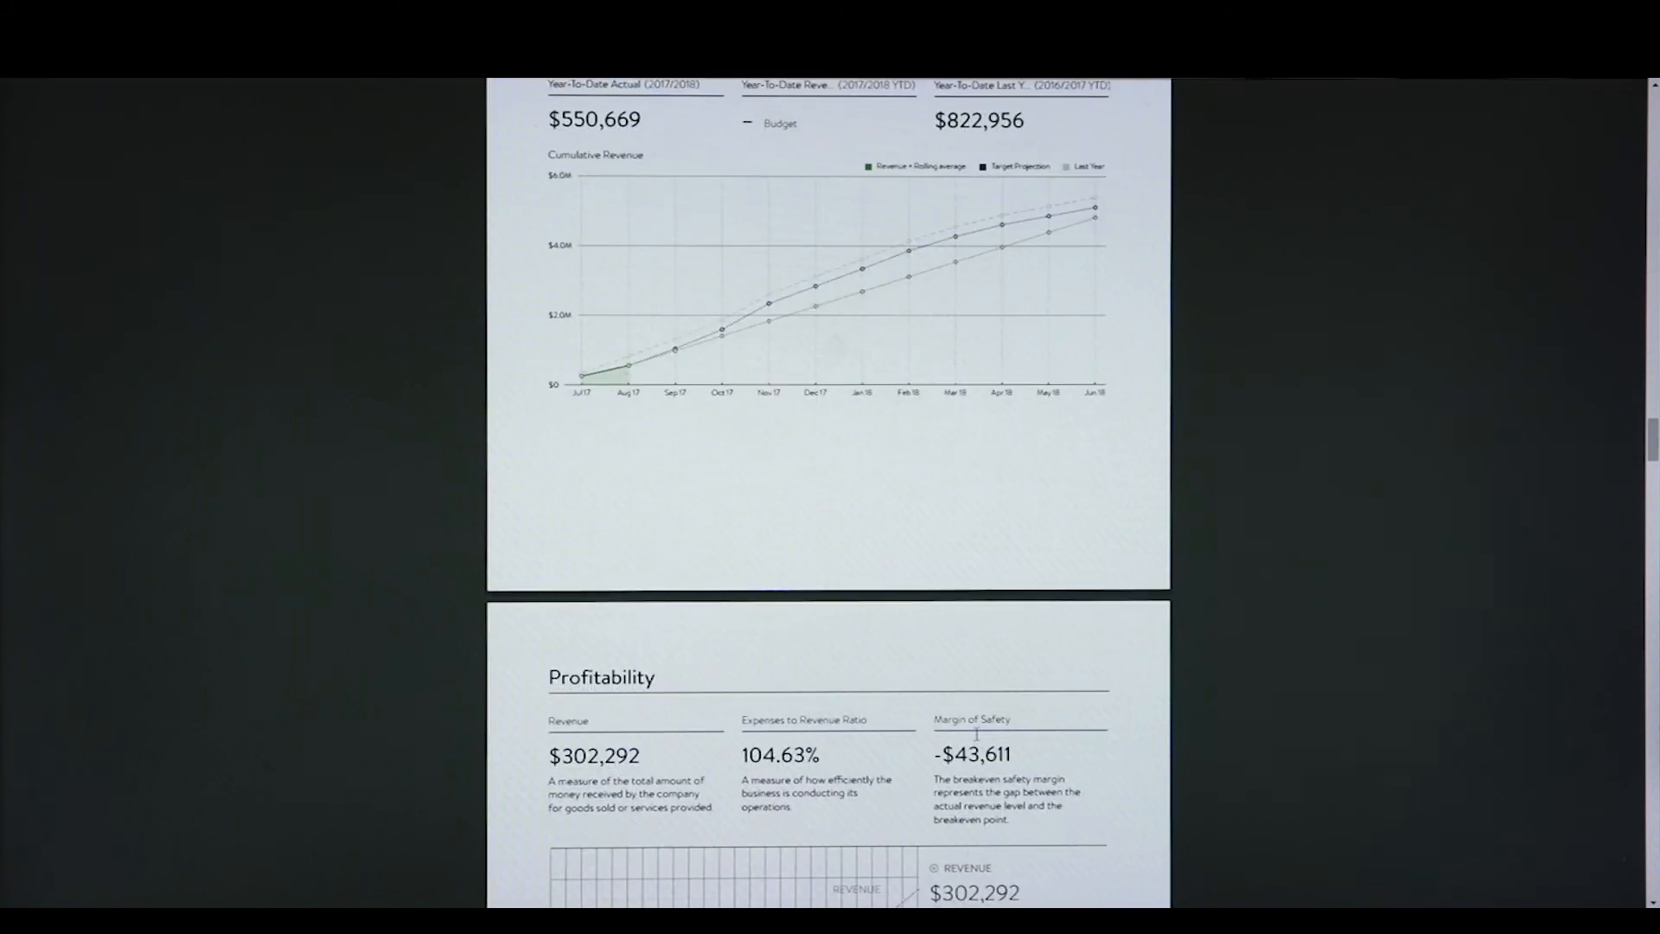
{"action": "scroll", "scroll_direction": "down", "scroll_amount": 3}
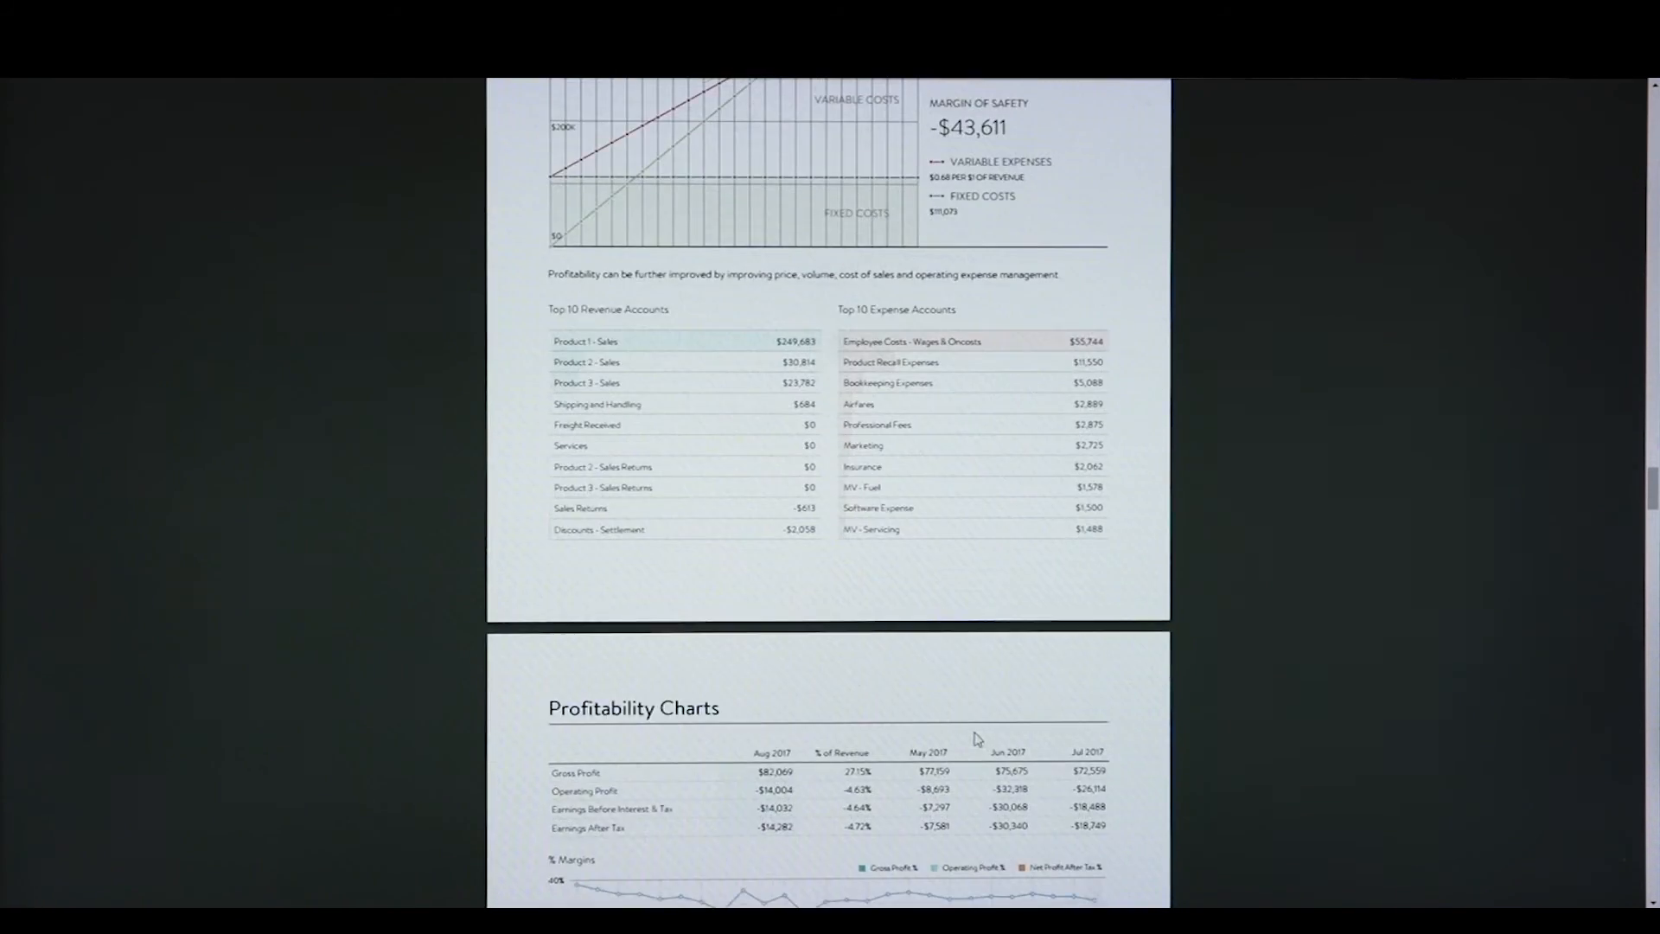
{"action": "scroll", "scroll_direction": "down", "scroll_amount": 3}
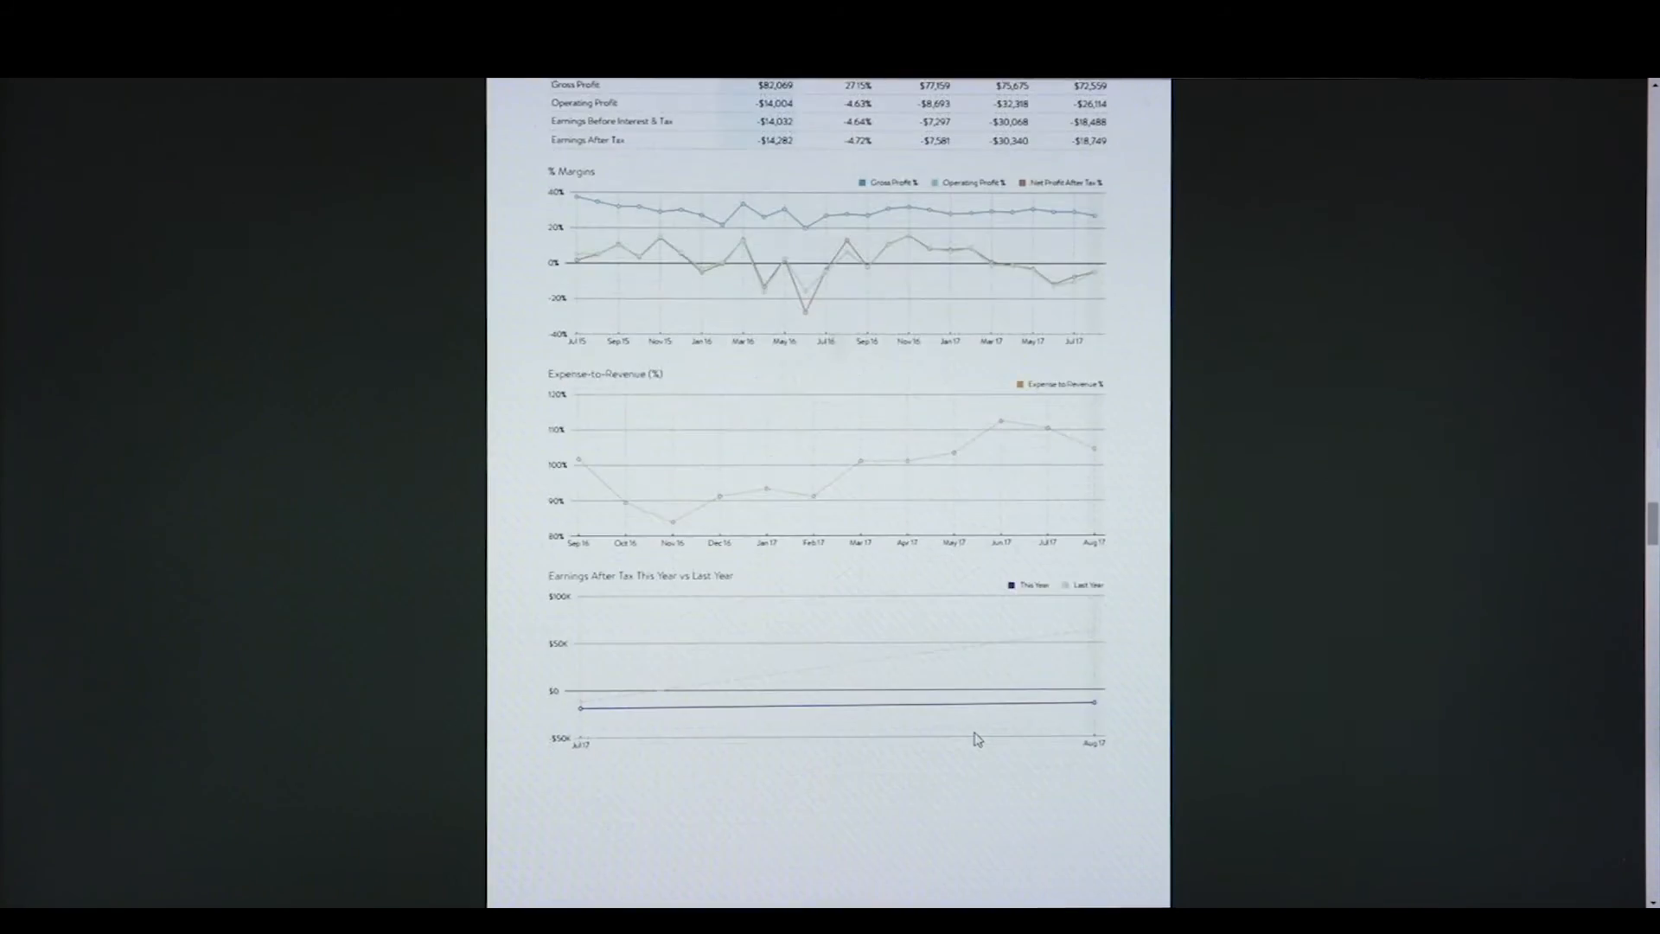
{"action": "scroll", "scroll_direction": "down", "scroll_amount": 3}
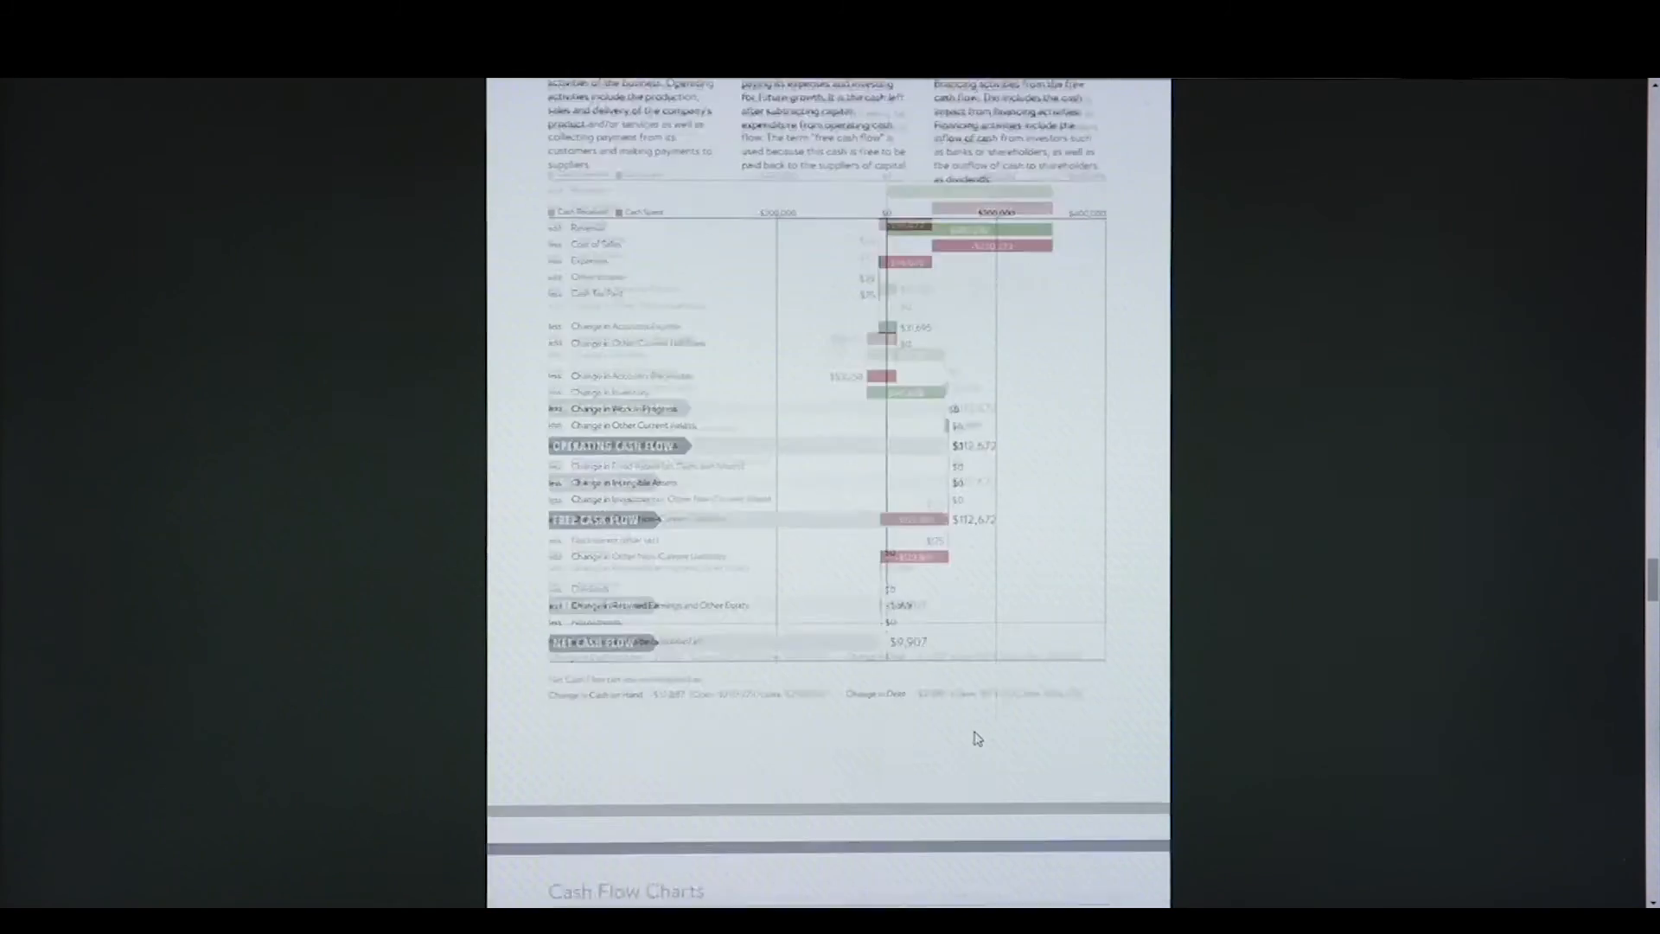
{"action": "scroll", "scroll_direction": "down", "scroll_amount": 3}
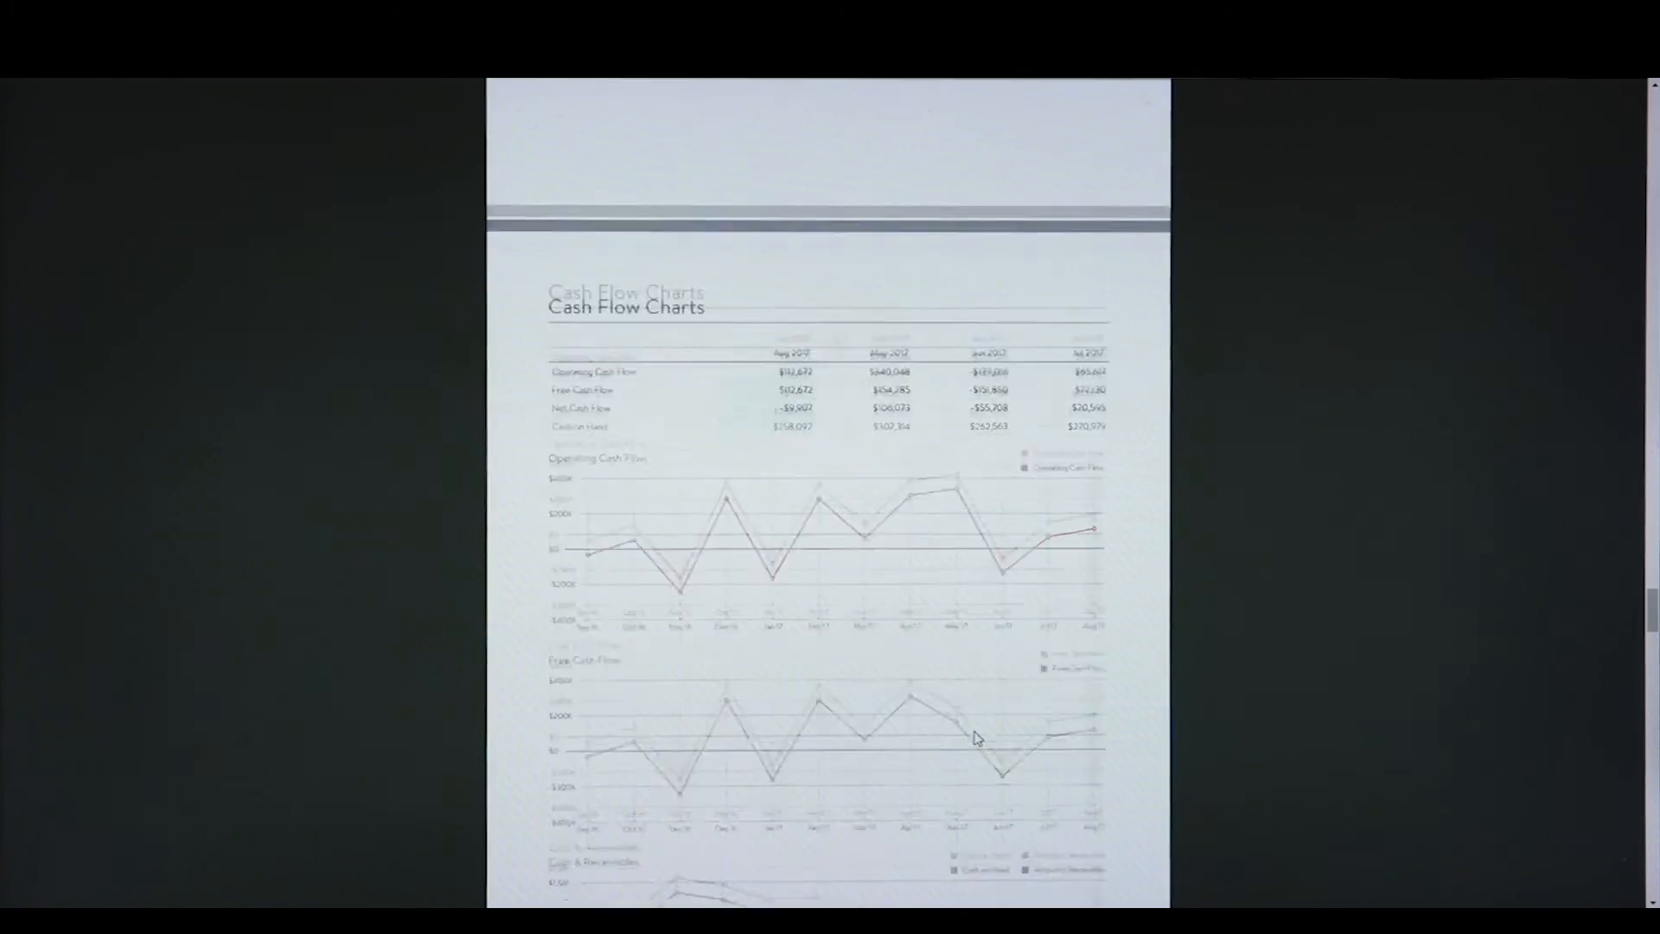